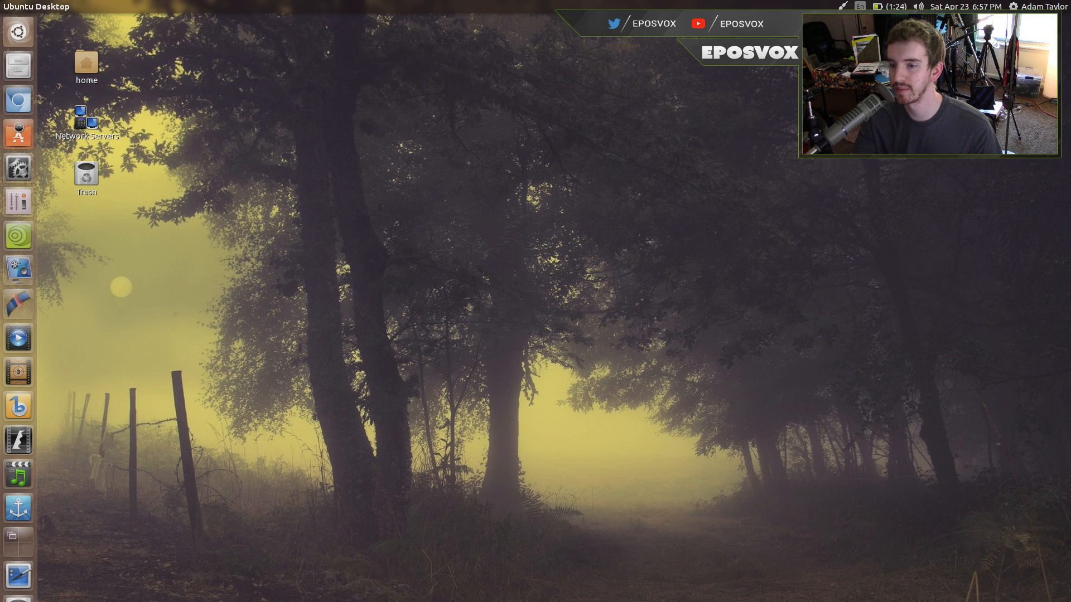
Search the catalogue for 'skype' and find no matching application
click(19, 269)
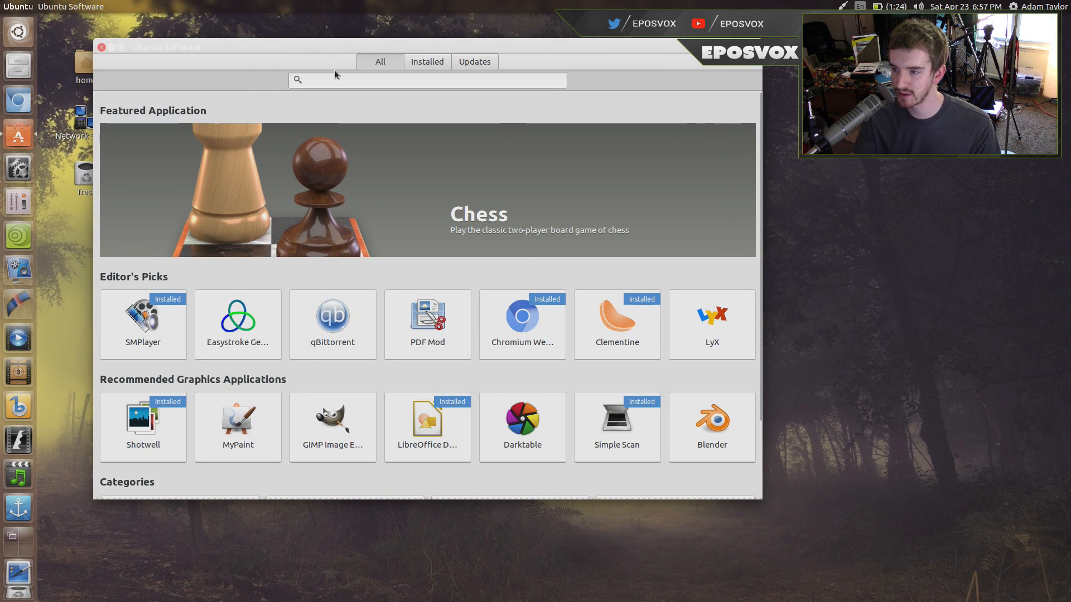
text(skype)
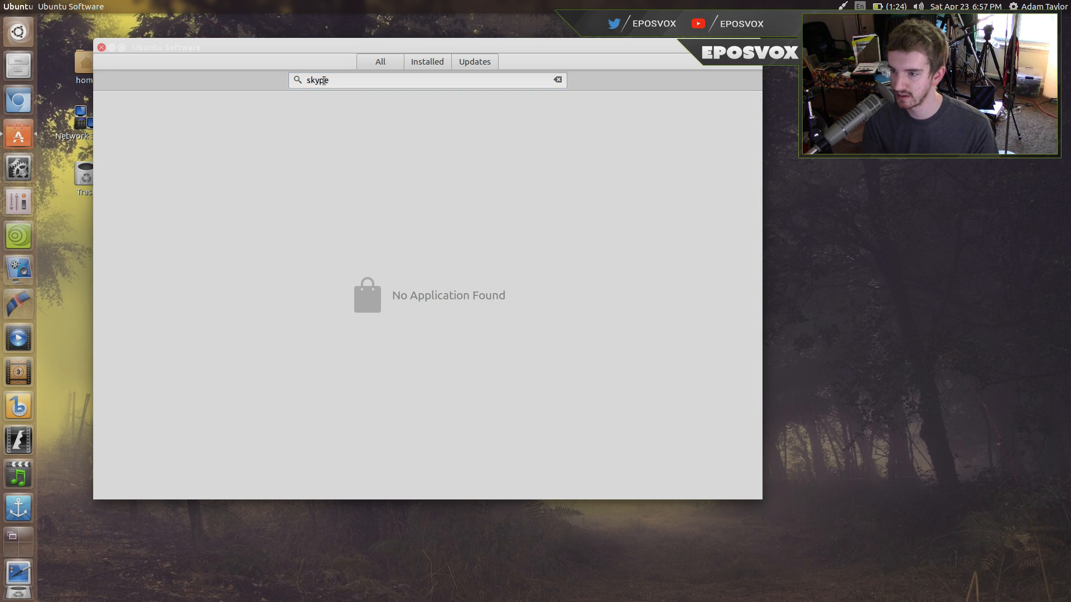
mouse_move(26, 105)
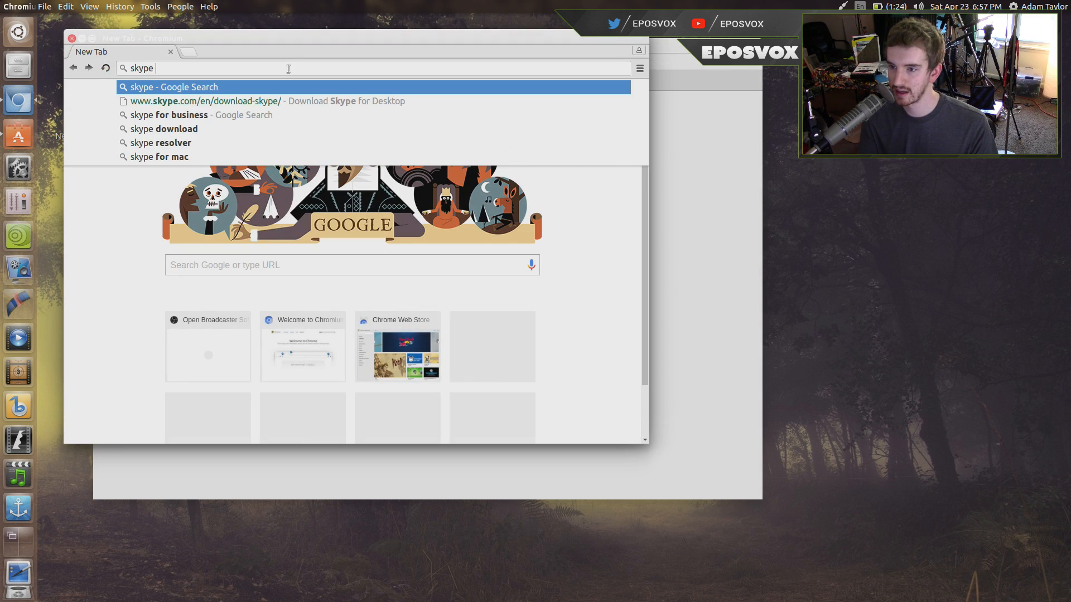
Reach the Skype for Linux download page and list its supported distributions
click(168, 128)
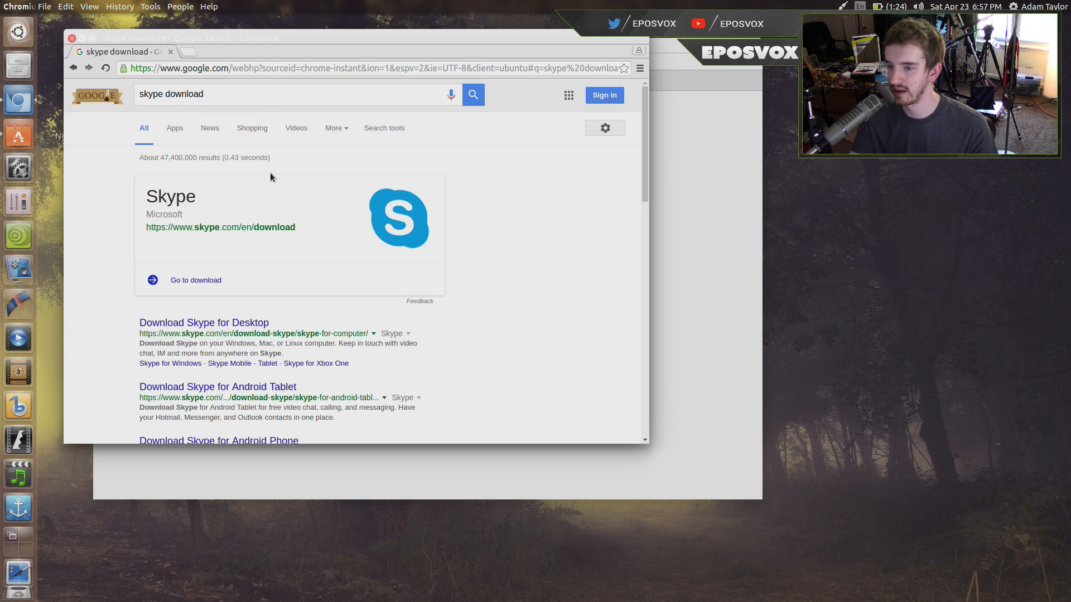
click(203, 323)
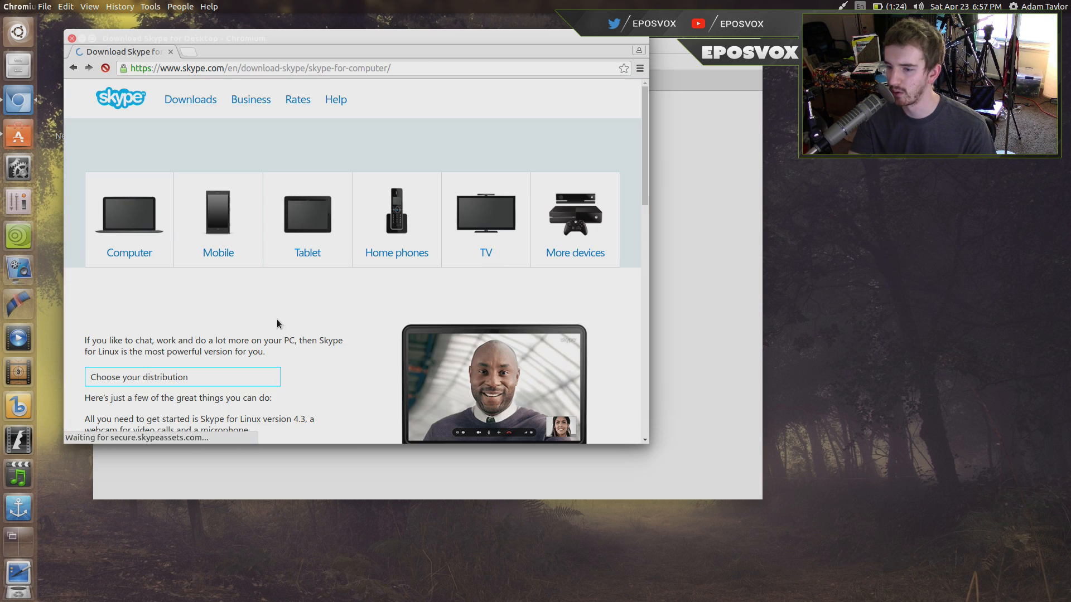
click(181, 318)
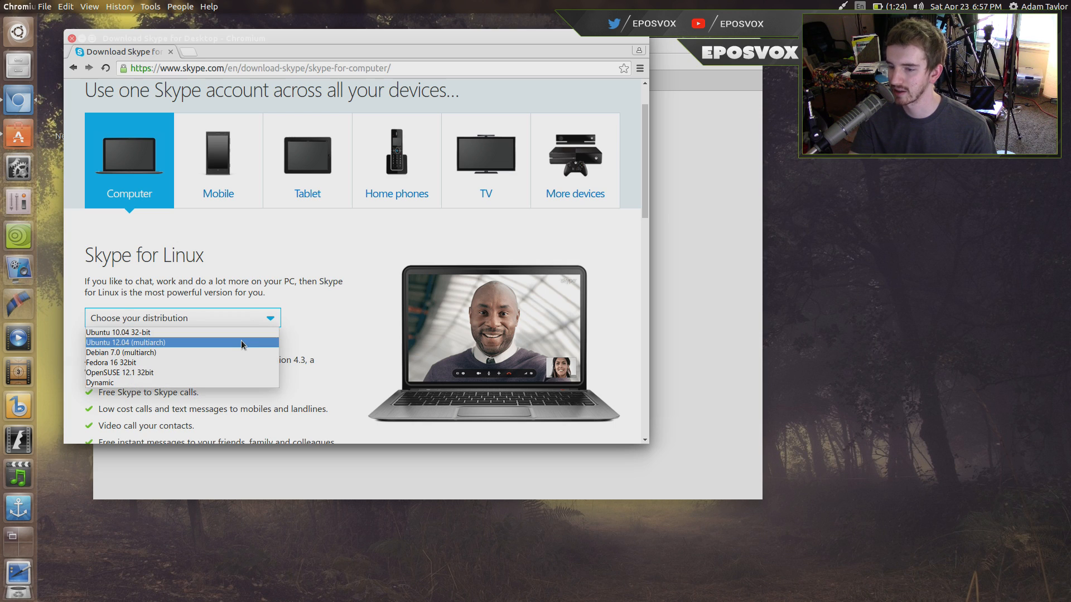
mouse_move(117, 332)
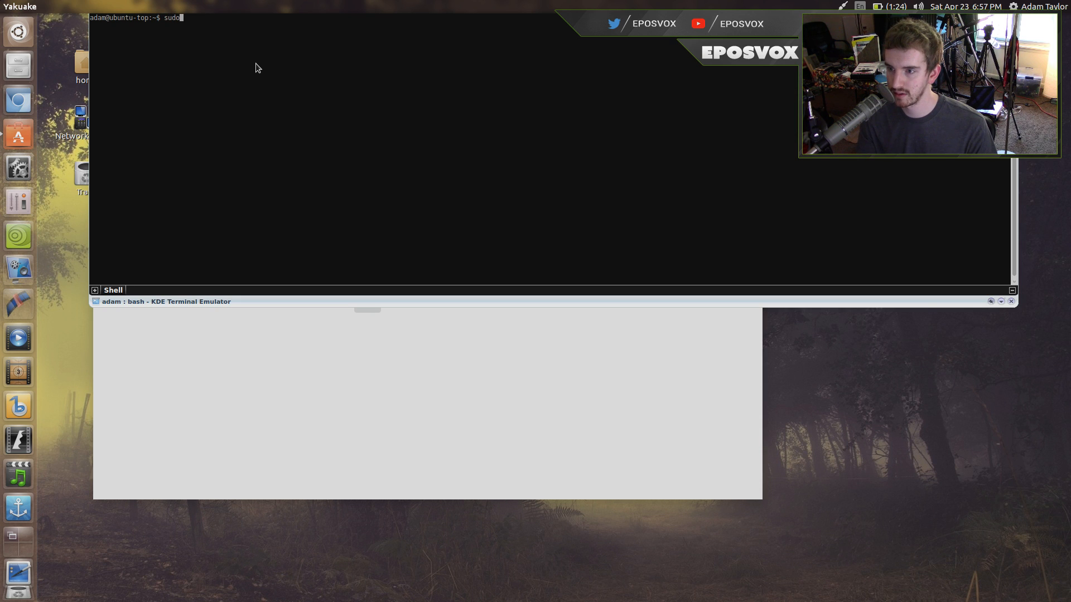
Run sudo apt-get install skype and confirm with 'y' to install the package
text(apt-get install skype)
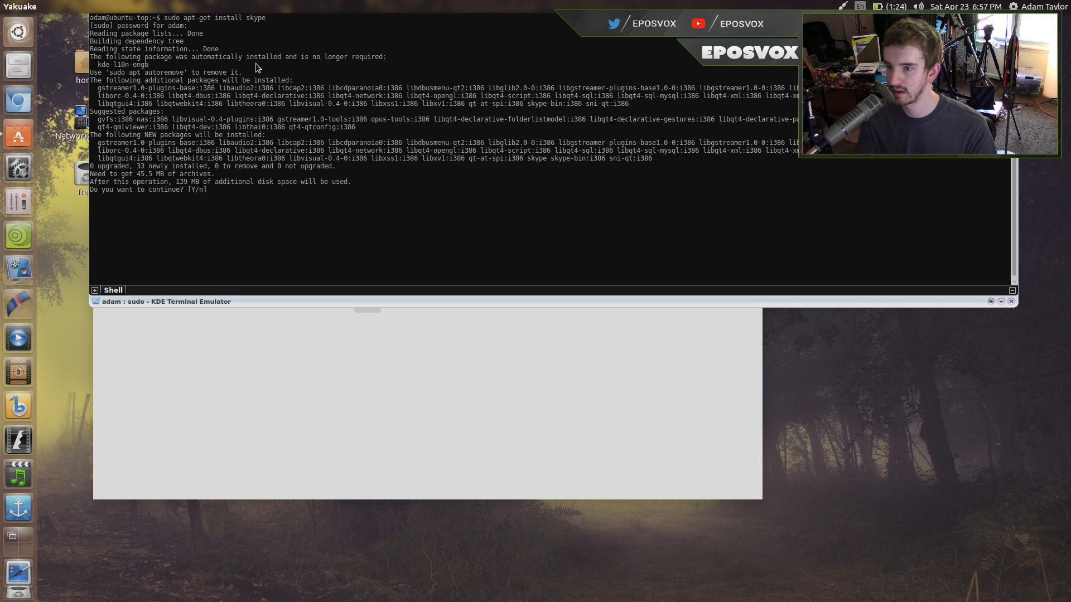
text(y)
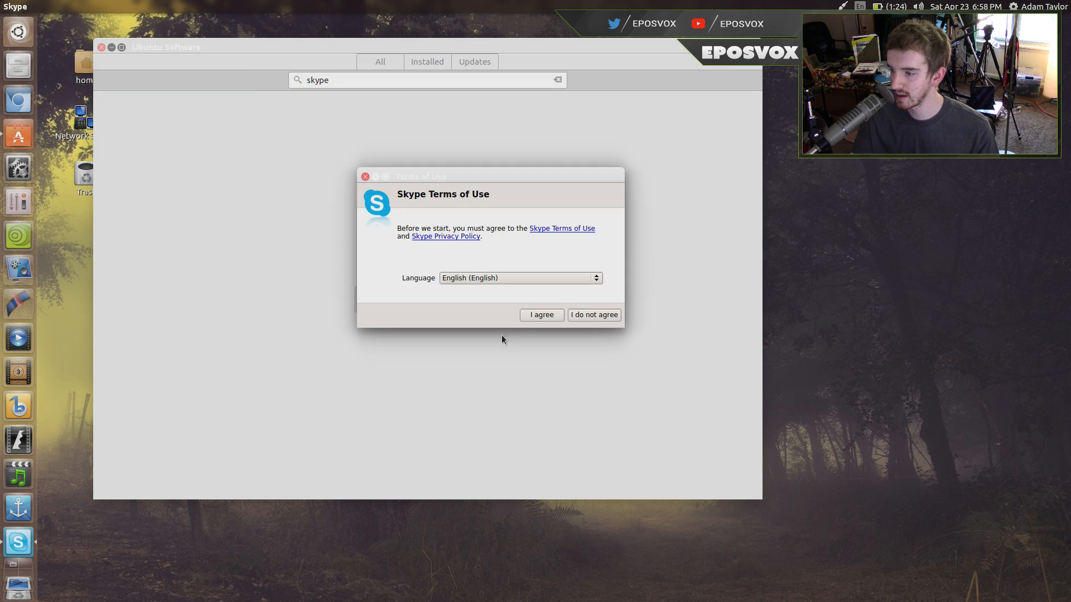
Accept Skype's terms of use and sign in to the account
click(365, 176)
text(eposvox)
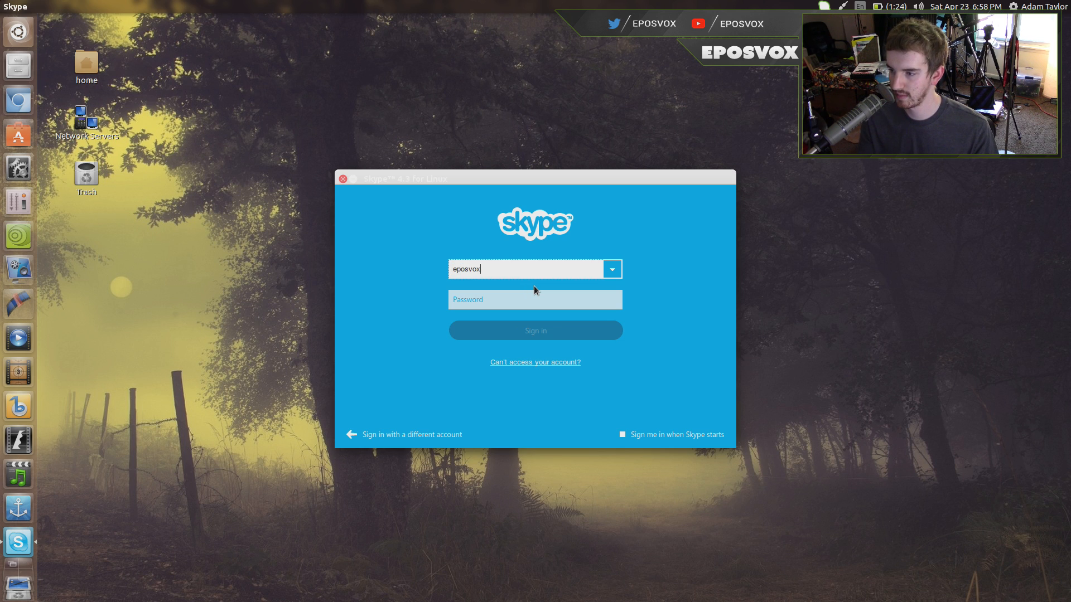
click(534, 330)
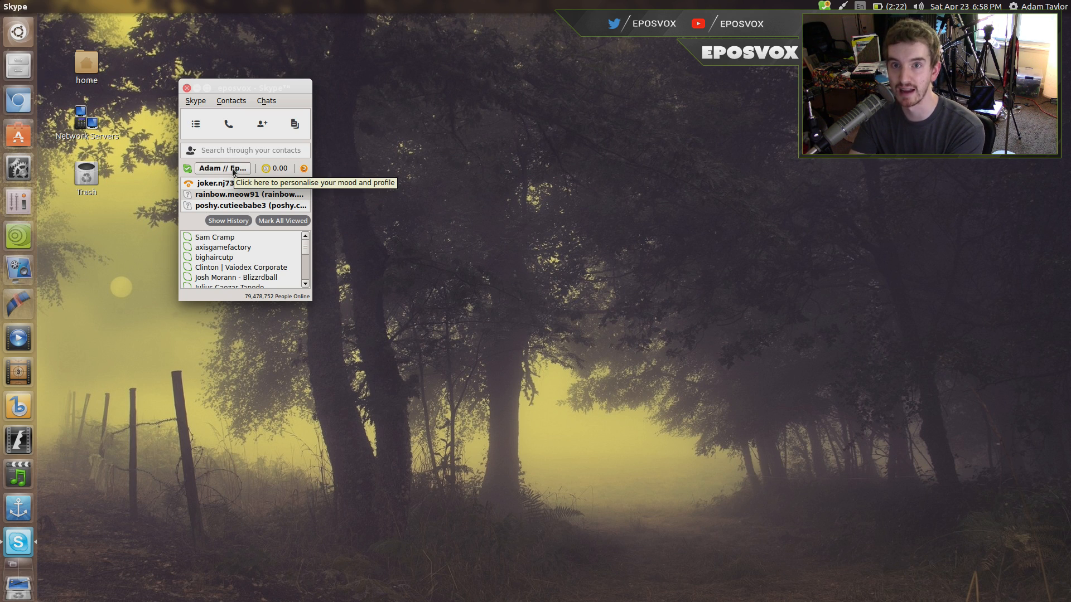
Centre the contact list on the desktop and bring up Skype's tray menu
drag(244, 87, 430, 130)
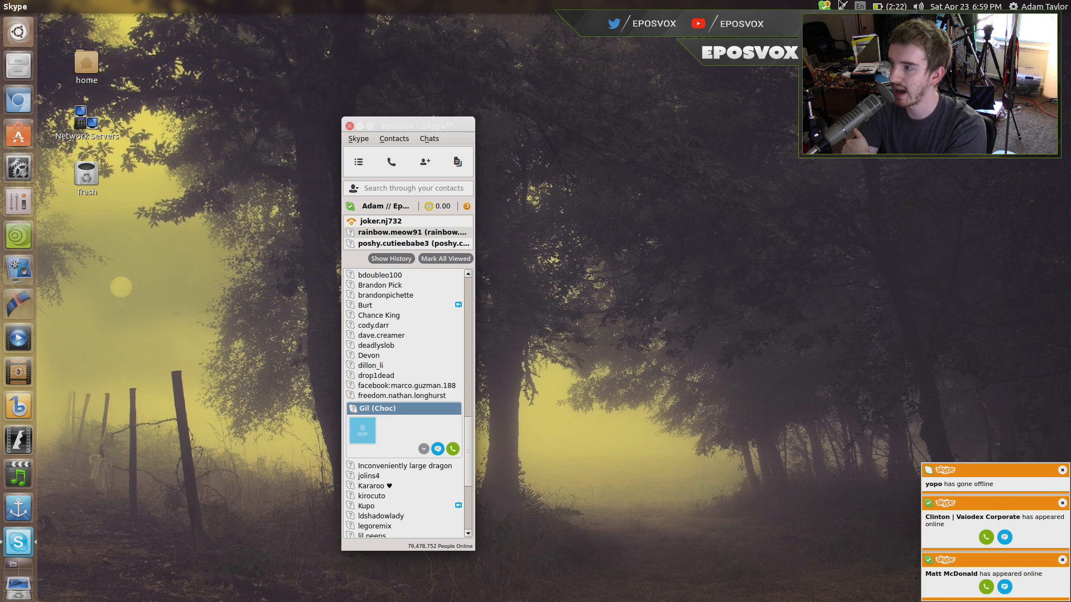
click(823, 7)
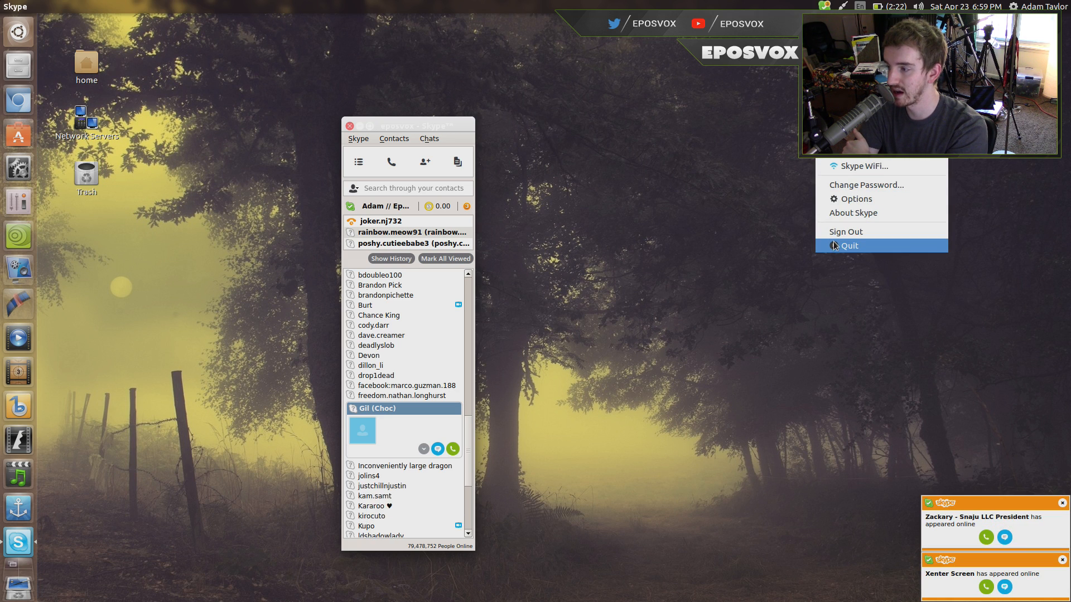